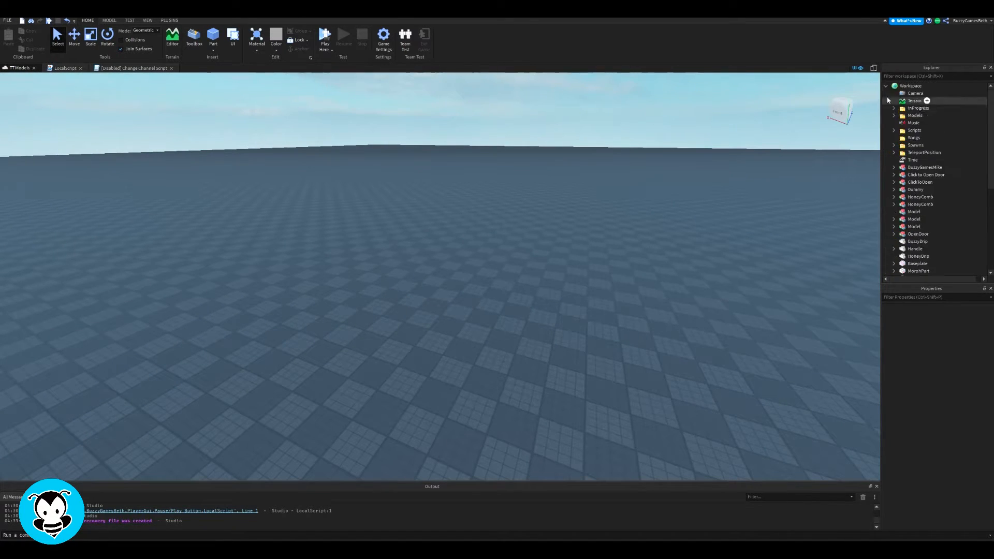
Step: Insert an Atmosphere object under the Lighting service in the Explorer
scroll("down", 3)
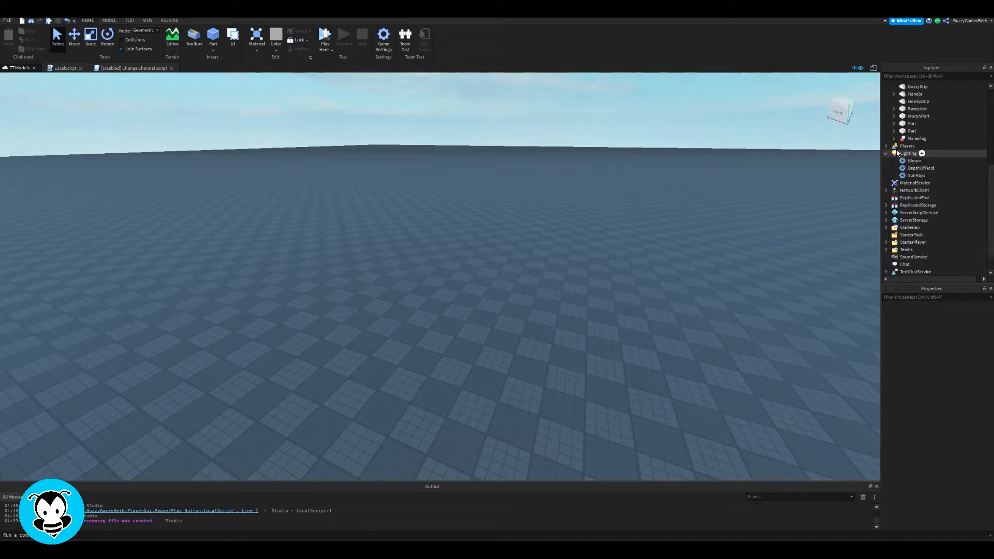
left_click(868, 153)
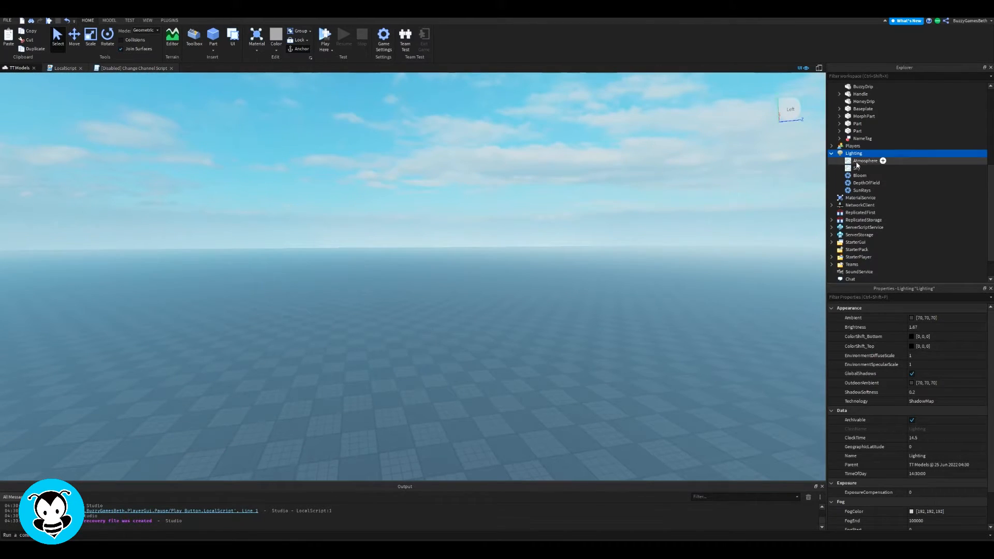
Step: Raise the Atmosphere's Haze to 2.39 and lower its Density to about 0.107
left_click(865, 160)
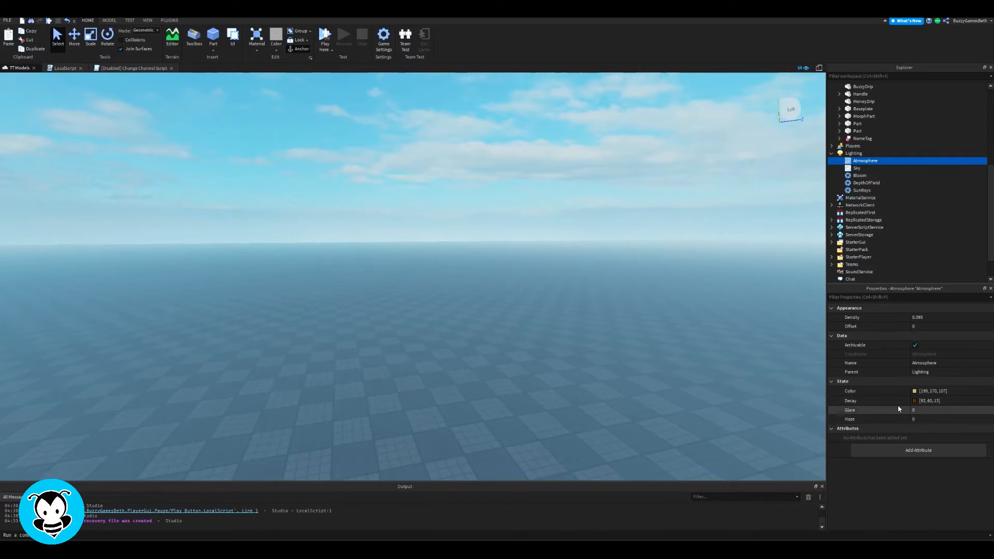
mouse_move(944, 422)
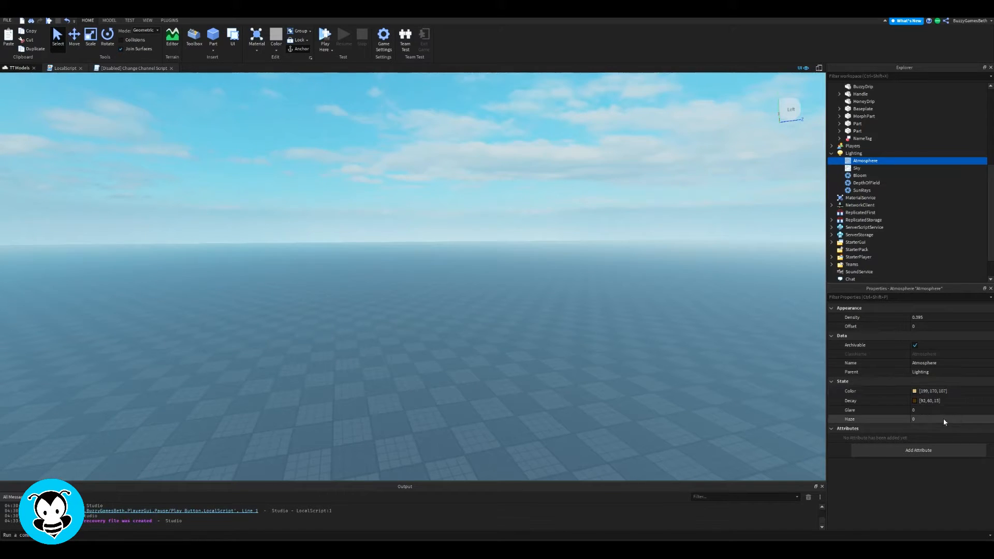
left_click(923, 419)
type("3.19")
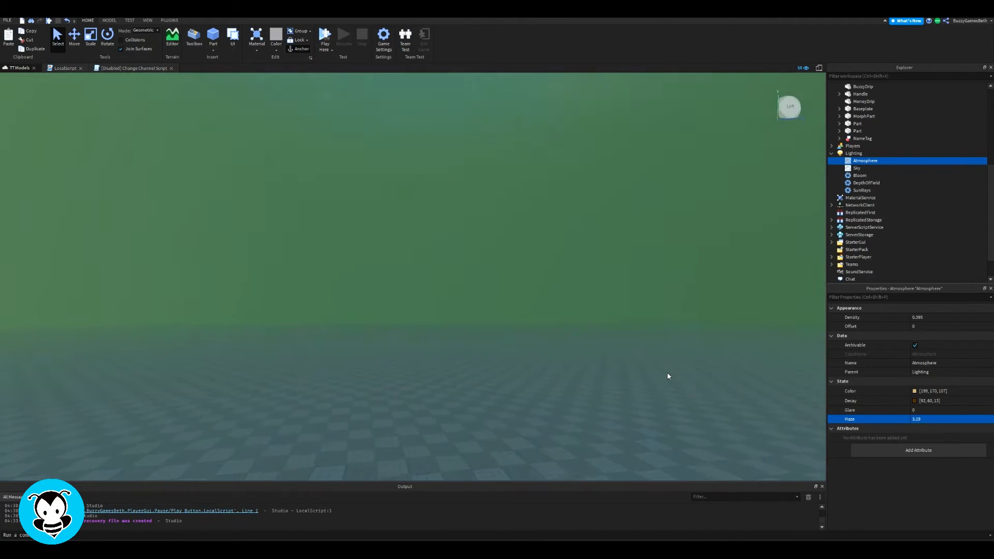
left_click(923, 420)
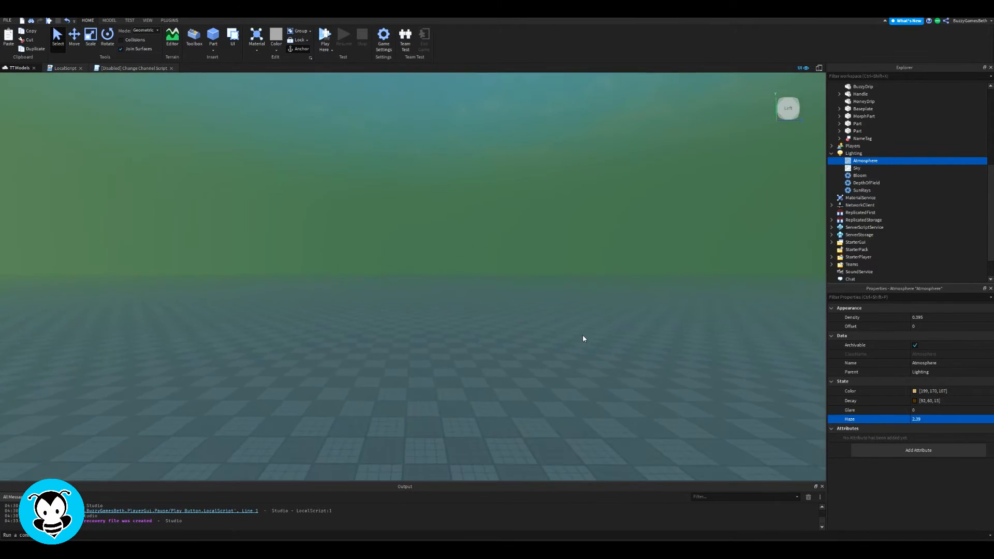
left_click(923, 317)
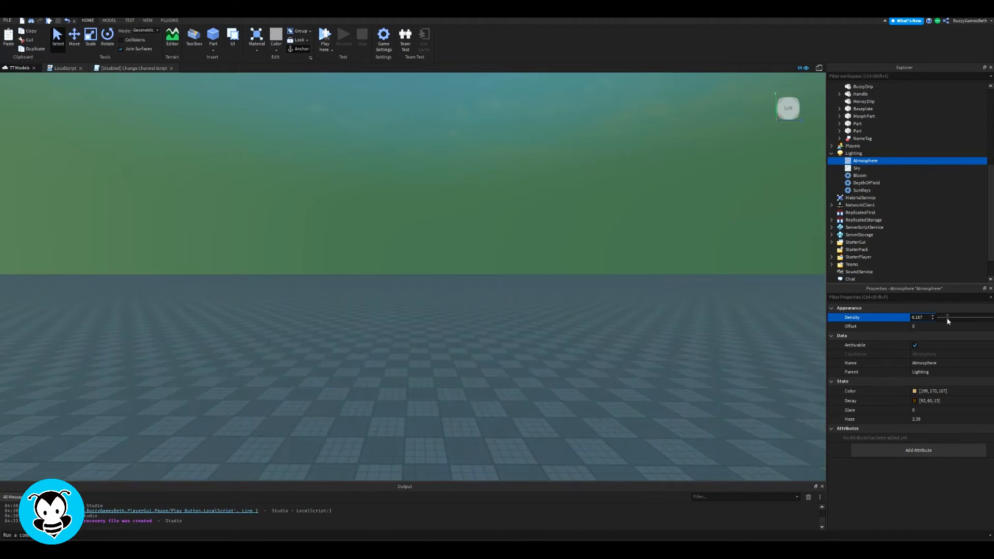
Step: Set the Atmosphere colour to gray [120,120,120] and raise Density to 0.63
left_click(932, 390)
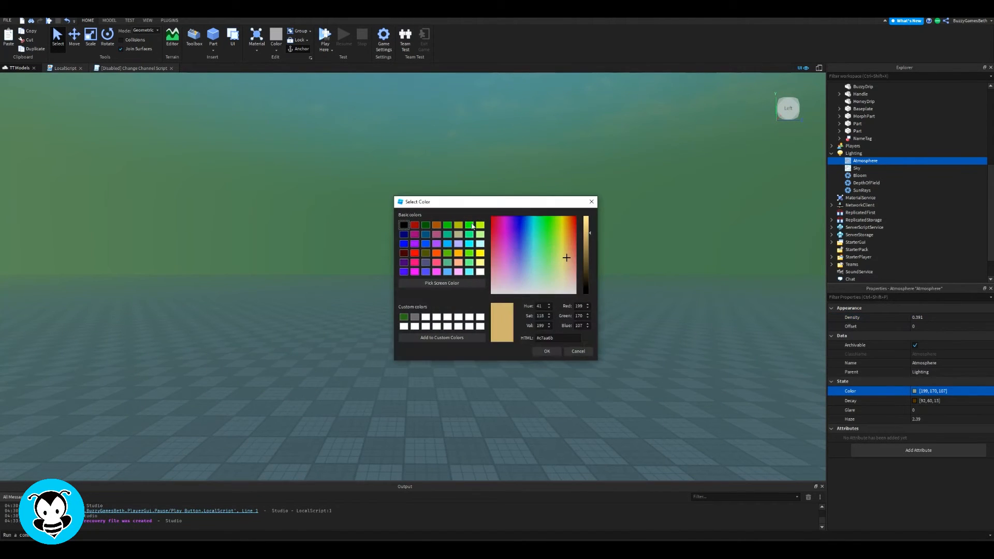
left_click(567, 254)
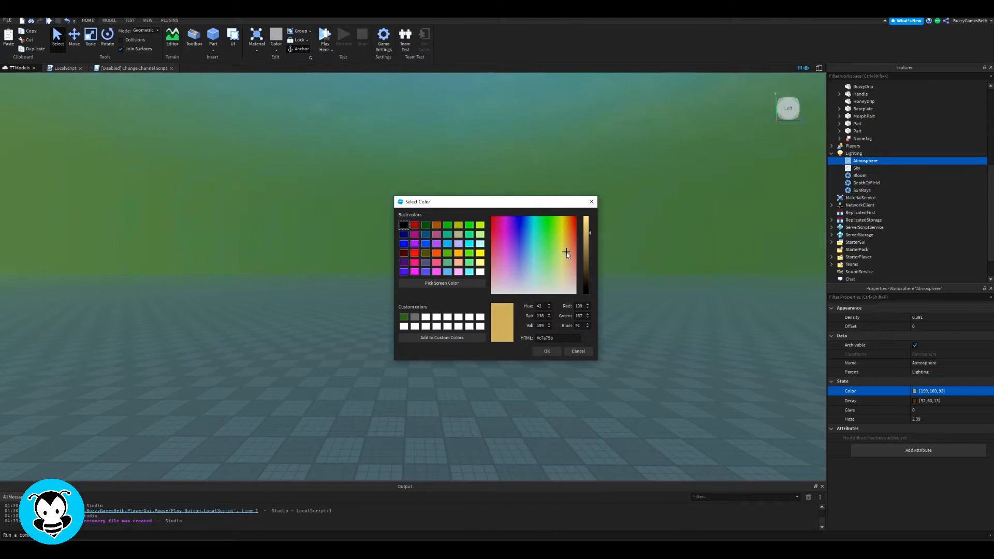
left_click(404, 225)
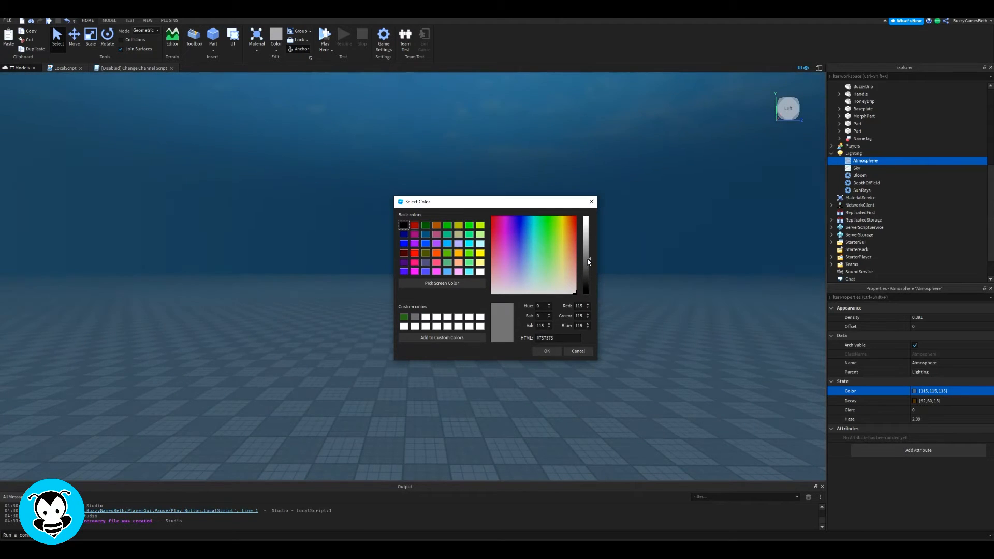
left_click(546, 351)
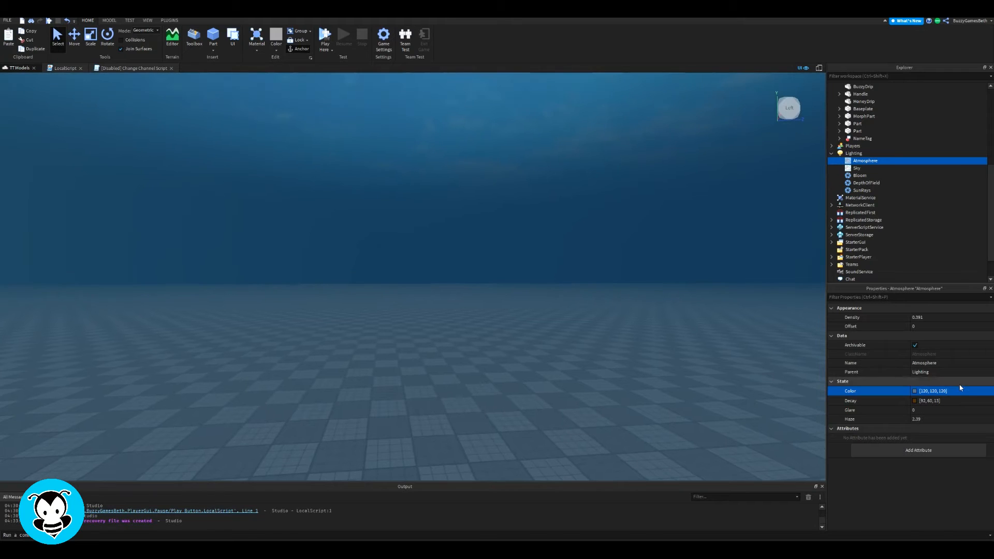
left_click(923, 317)
type("0.63")
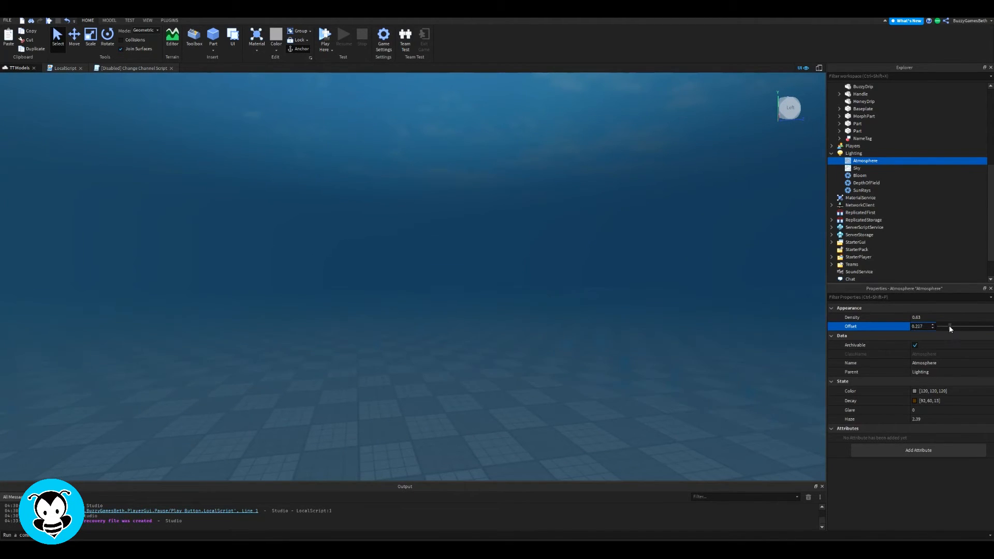
Step: Commit the Atmosphere Offset at about 0.391 and reselect the Atmosphere object
left_click(541, 304)
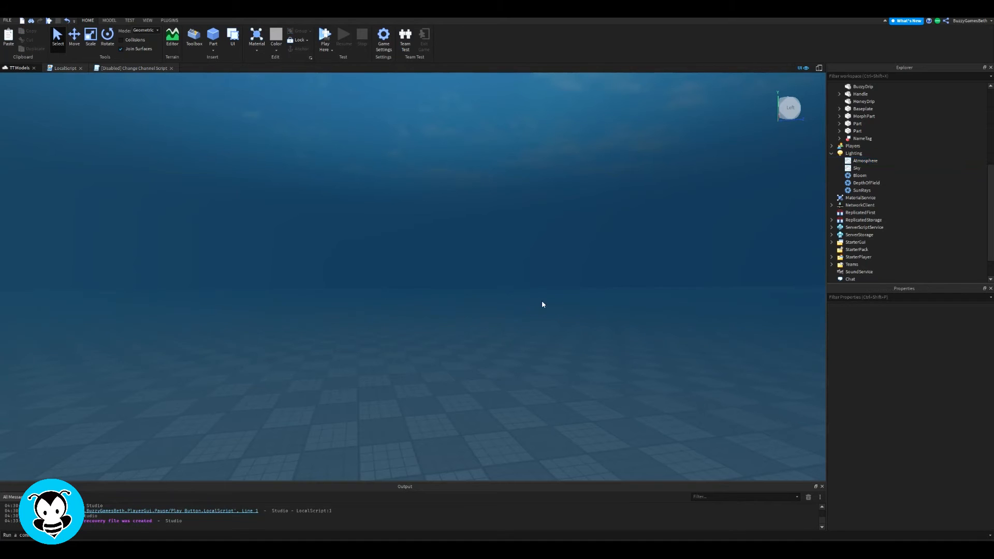
left_click(864, 161)
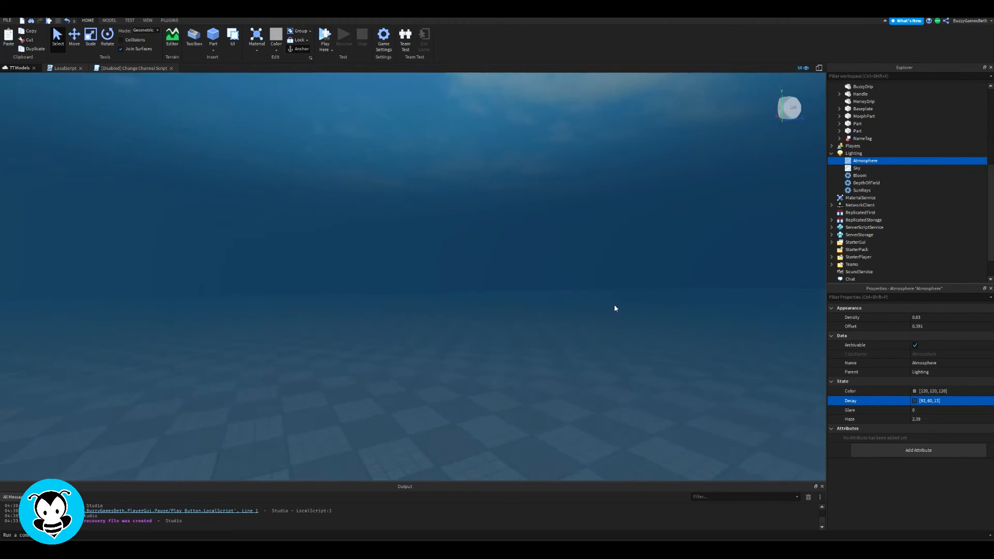
Step: Raise the Atmosphere's Glare above zero by entering 1.67
left_click(938, 410)
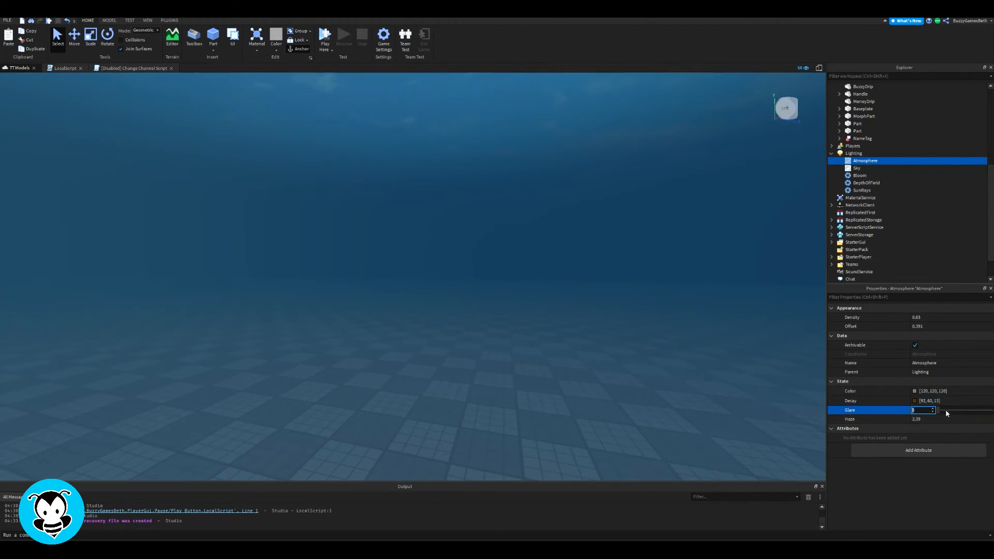
type("1.67")
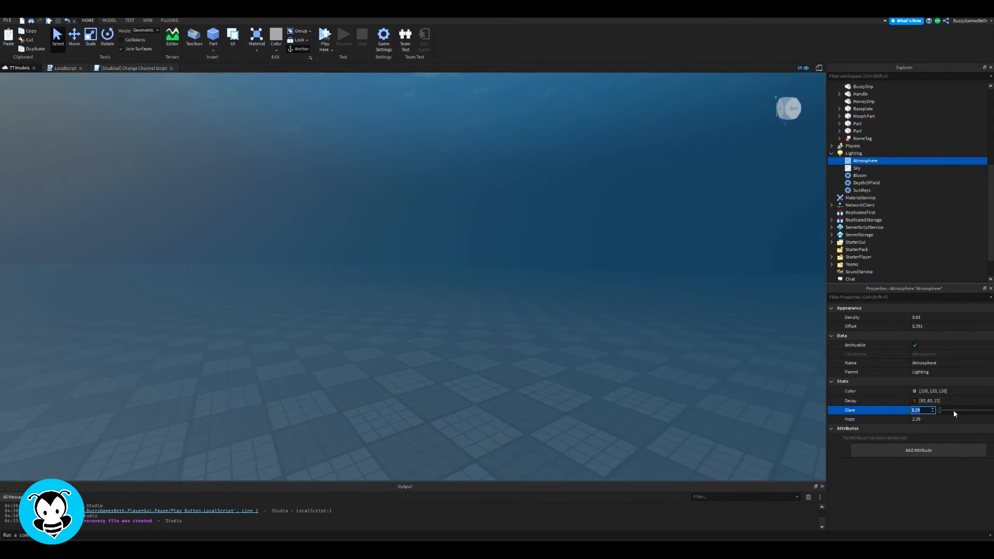
left_click(536, 320)
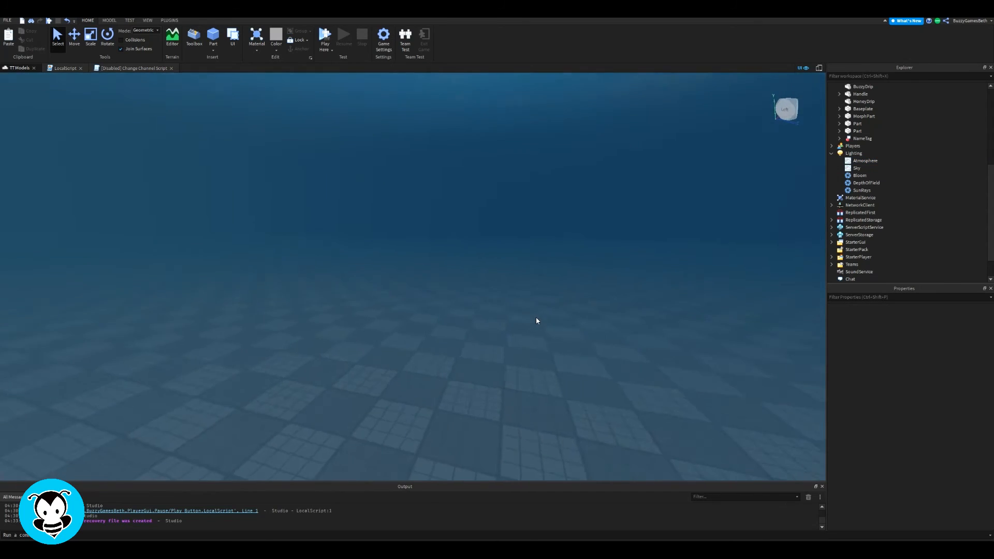
Step: Run a playtest and focus the game with the avatar standing in the blue fog
left_click(324, 36)
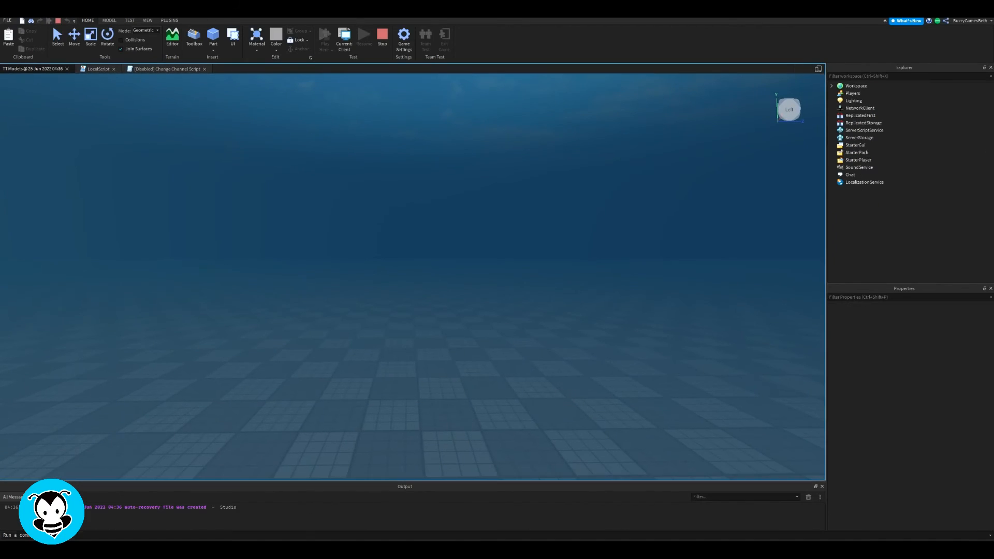
left_click(344, 37)
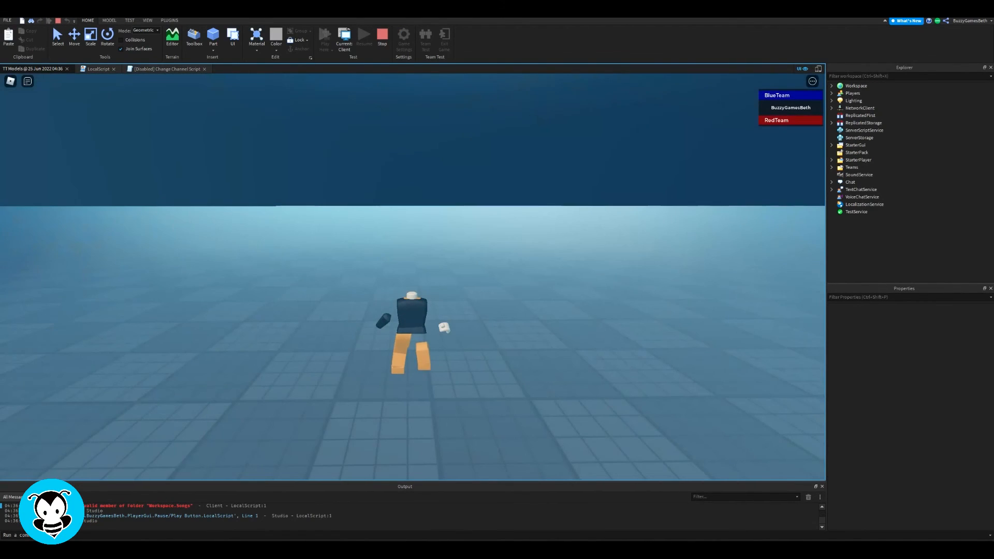